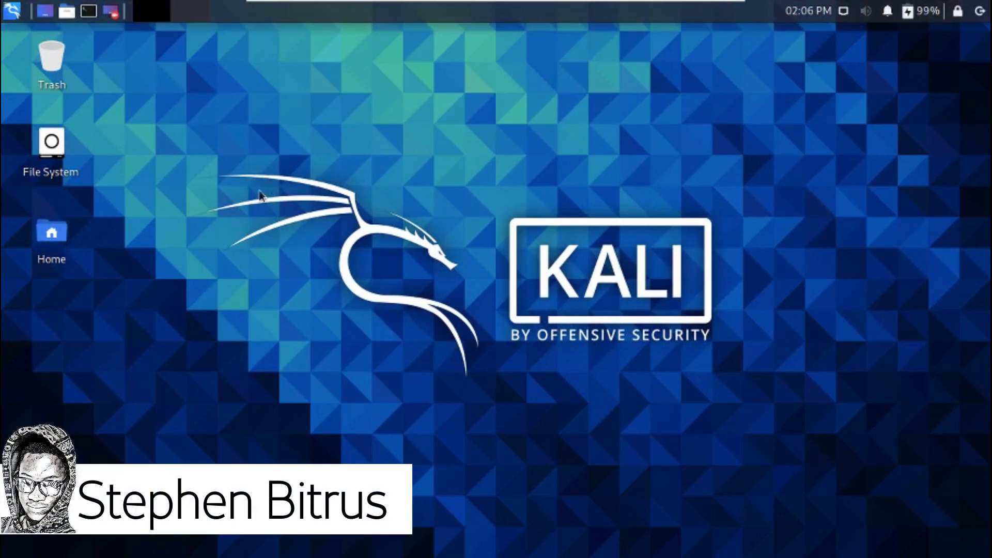
{"action": "mouse_move", "coordinate": [299, 216]}
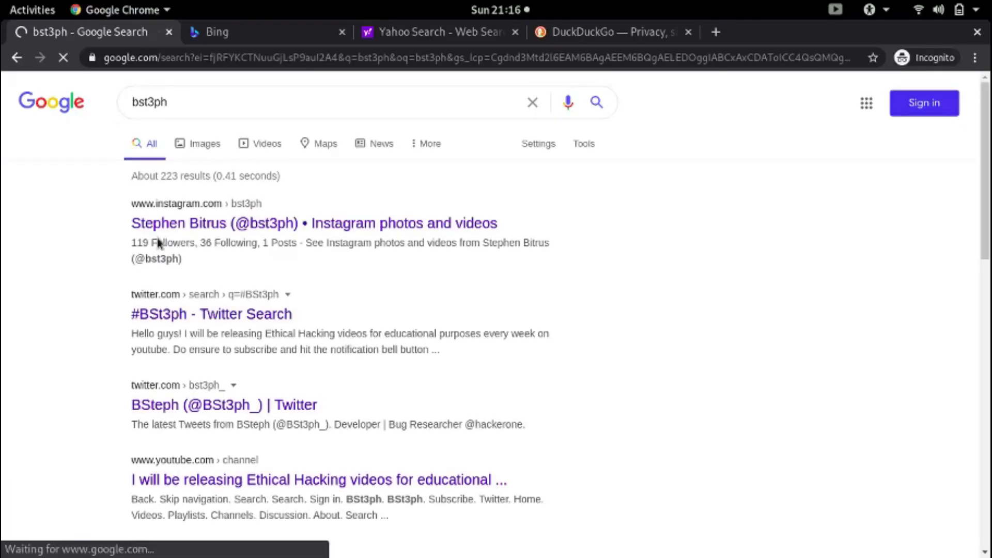
Step: Review the Google results, then switch to the Bing tab and look through its results
{"action": "scroll", "scroll_direction": "down", "scroll_amount": 3}
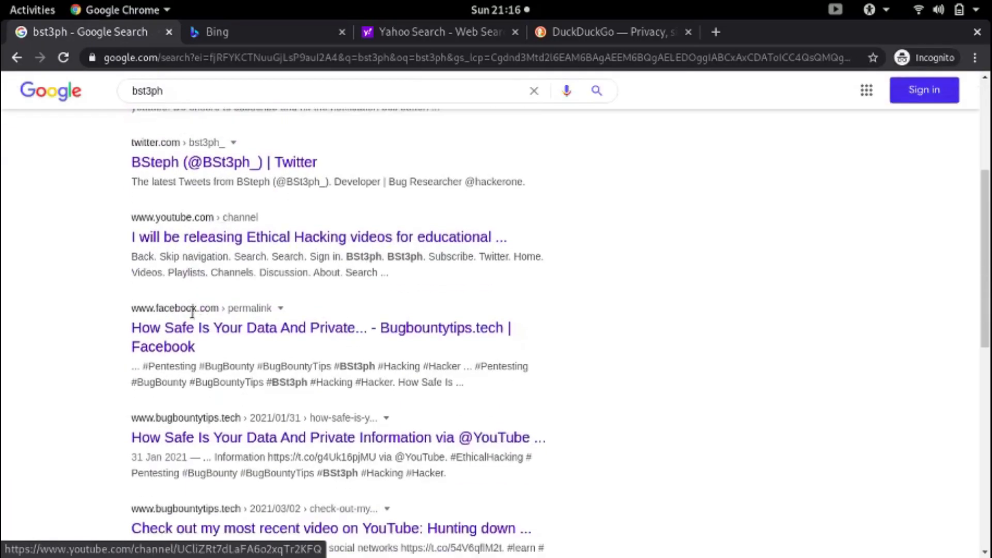
{"action": "scroll", "scroll_direction": "down", "scroll_amount": 3}
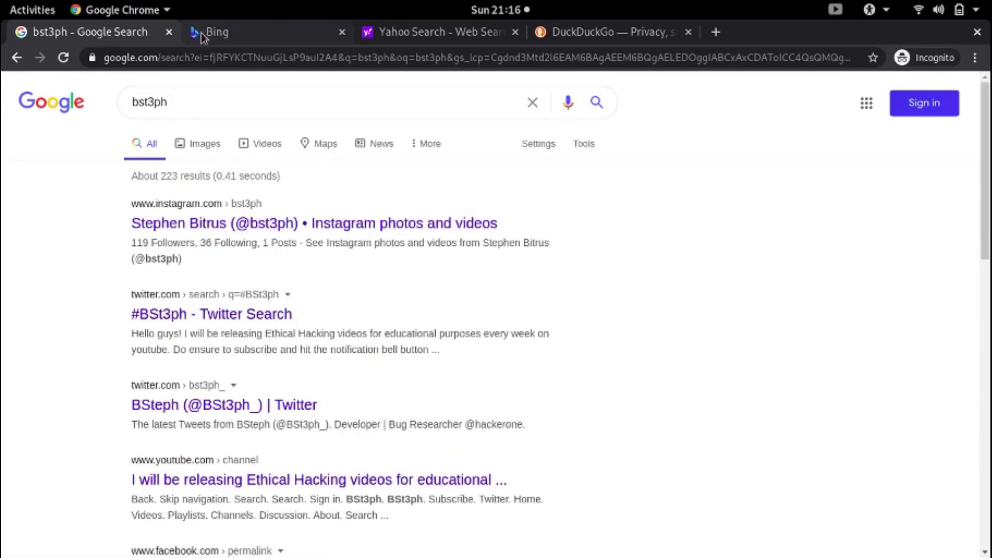
{"action": "left_click", "coordinate": [217, 32]}
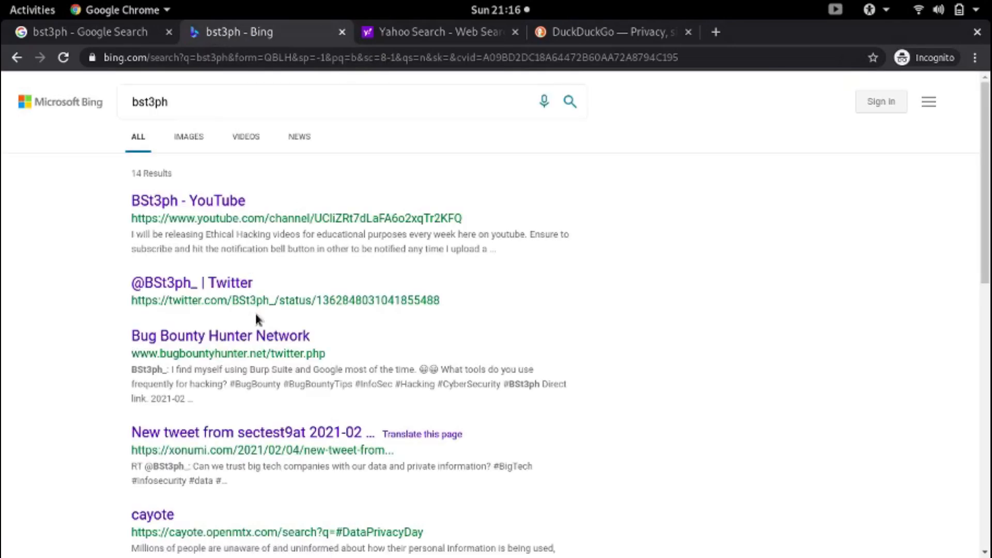
{"action": "scroll", "scroll_direction": "down", "scroll_amount": 3}
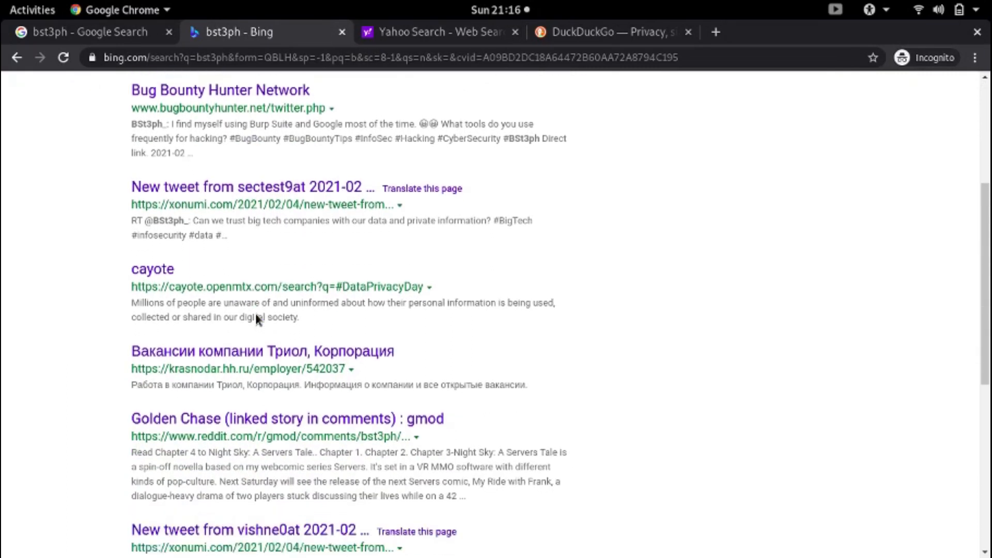
{"action": "scroll", "scroll_direction": "down", "scroll_amount": 3}
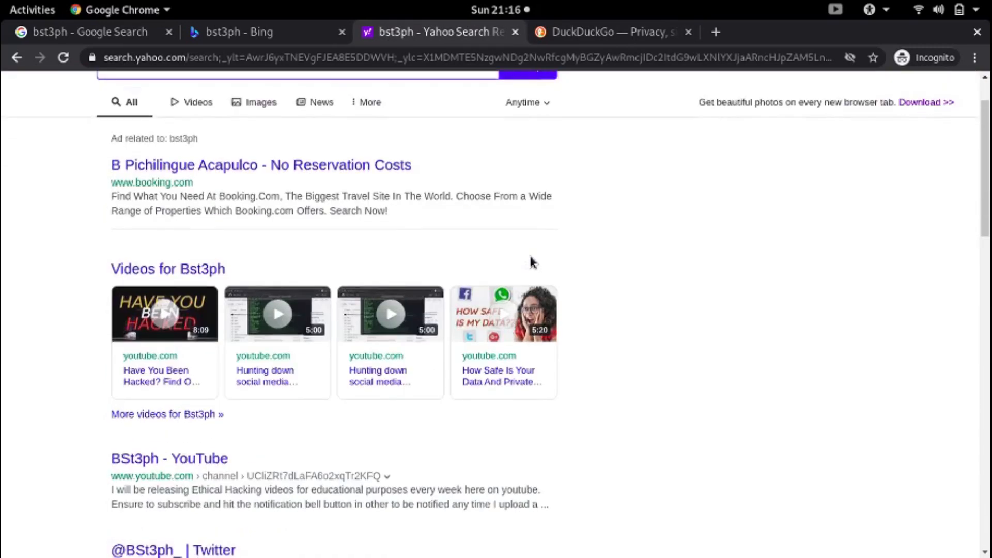
Step: Scroll the Yahoo results and switch over to the DuckDuckGo start page
{"action": "scroll", "scroll_direction": "down", "scroll_amount": 3}
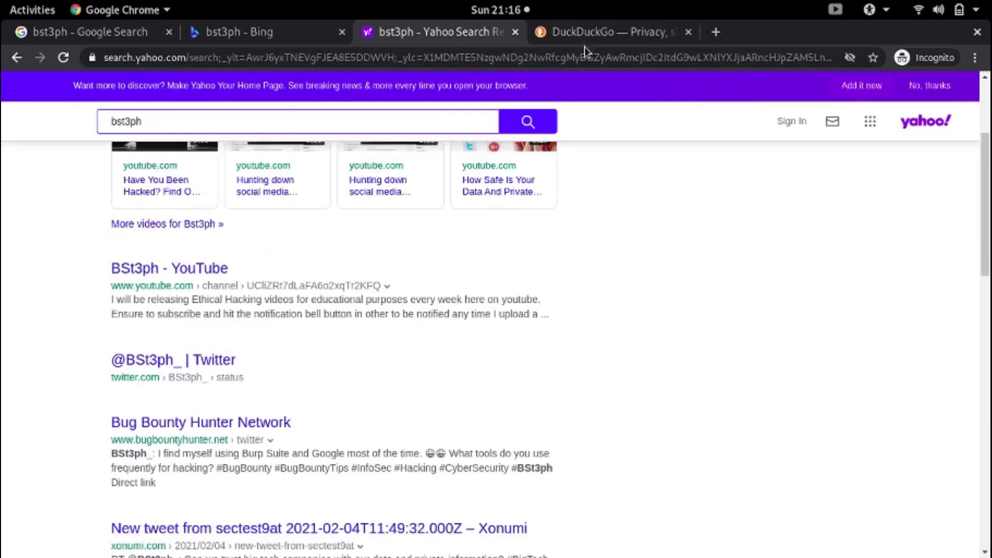
{"action": "left_click", "coordinate": [607, 32]}
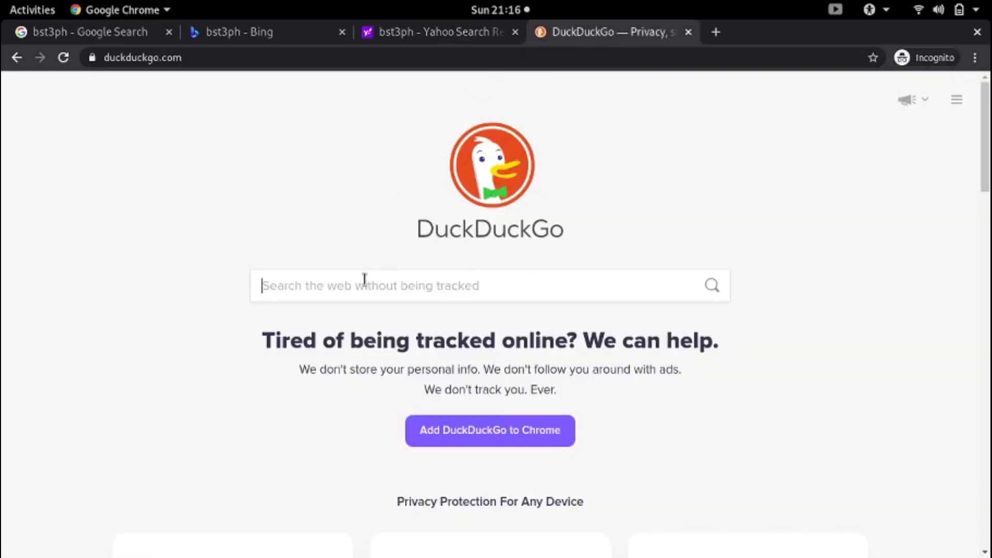
Step: Enter the handle 'bst3p' into the DuckDuckGo search box
{"action": "type", "text": "bst3p"}
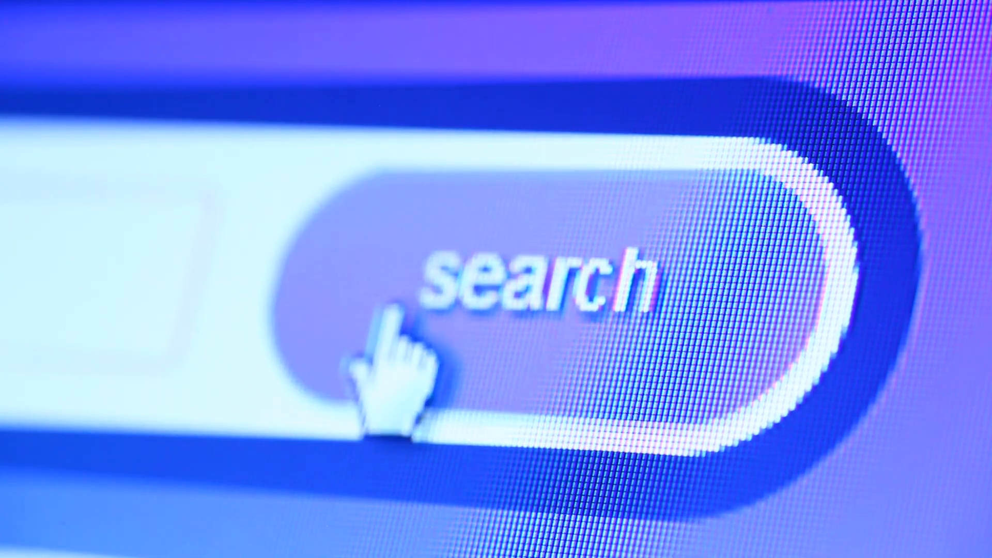
{"action": "mouse_move", "coordinate": [703, 303]}
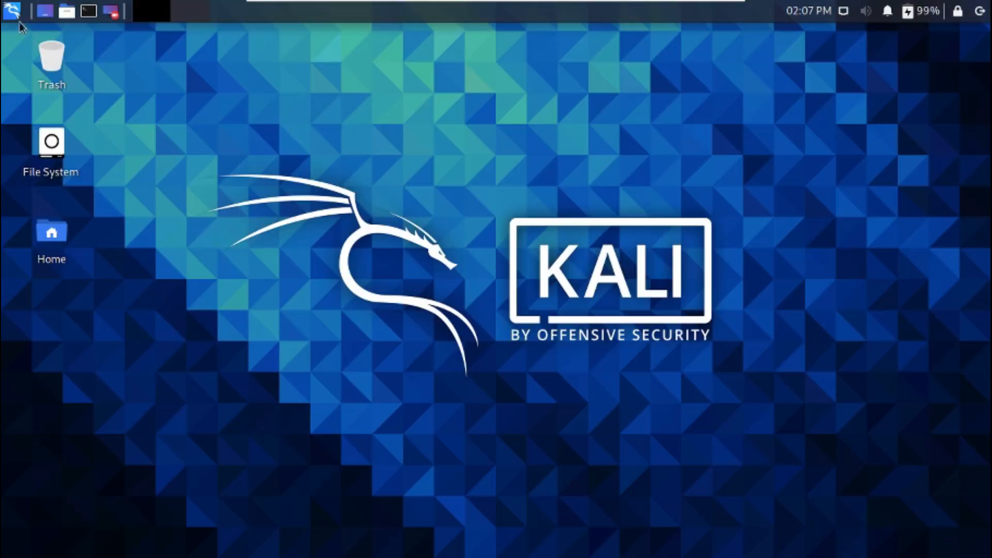
Step: Launch Firefox, keep a single blank tab by closing the Kali Linux homepage tab, ready for an address
{"action": "left_click", "coordinate": [12, 10]}
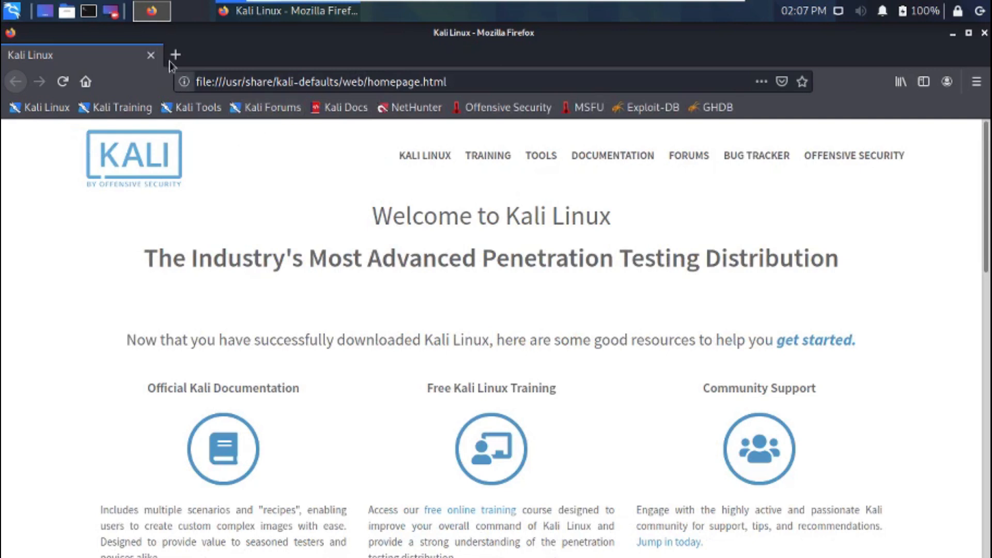
{"action": "left_click", "coordinate": [176, 54]}
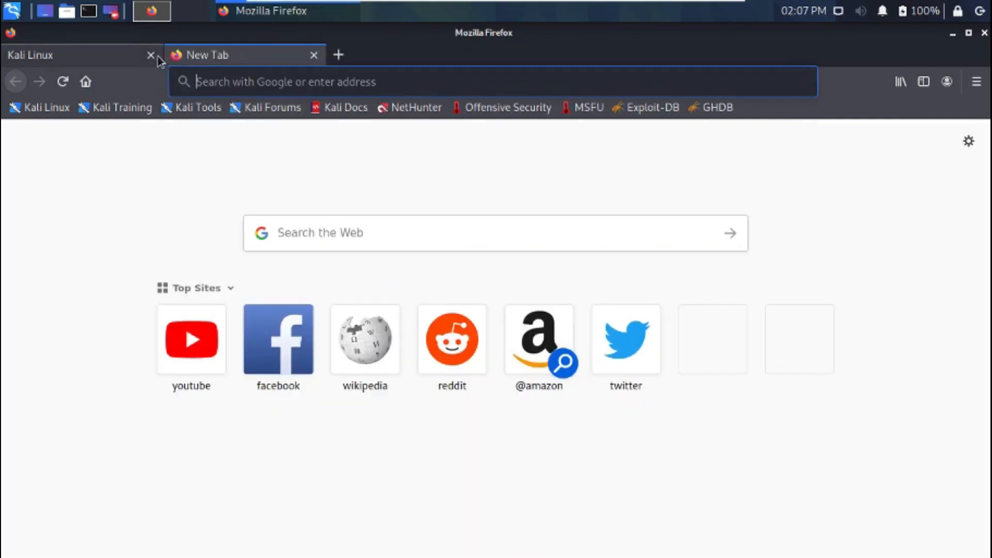
{"action": "left_click", "coordinate": [151, 54]}
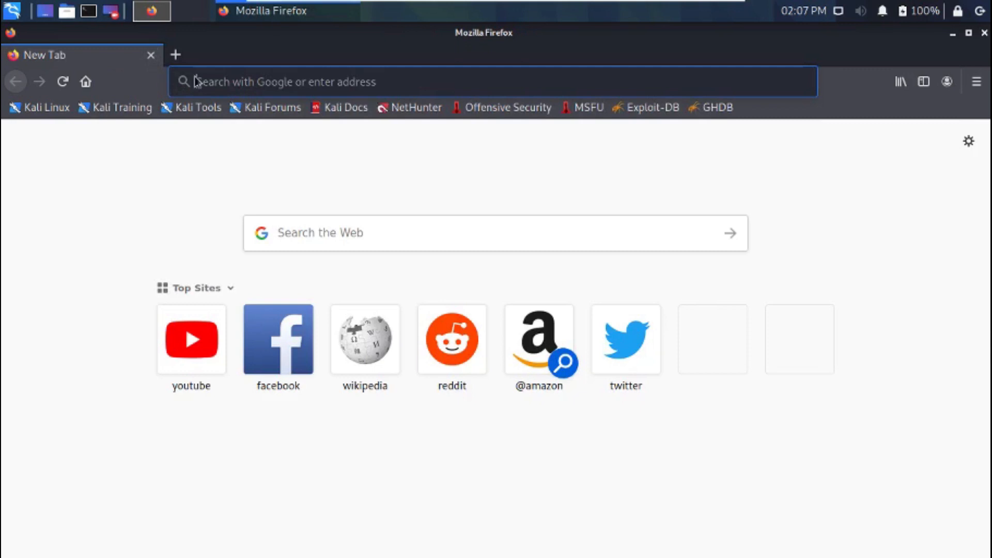
{"action": "left_click", "coordinate": [494, 81]}
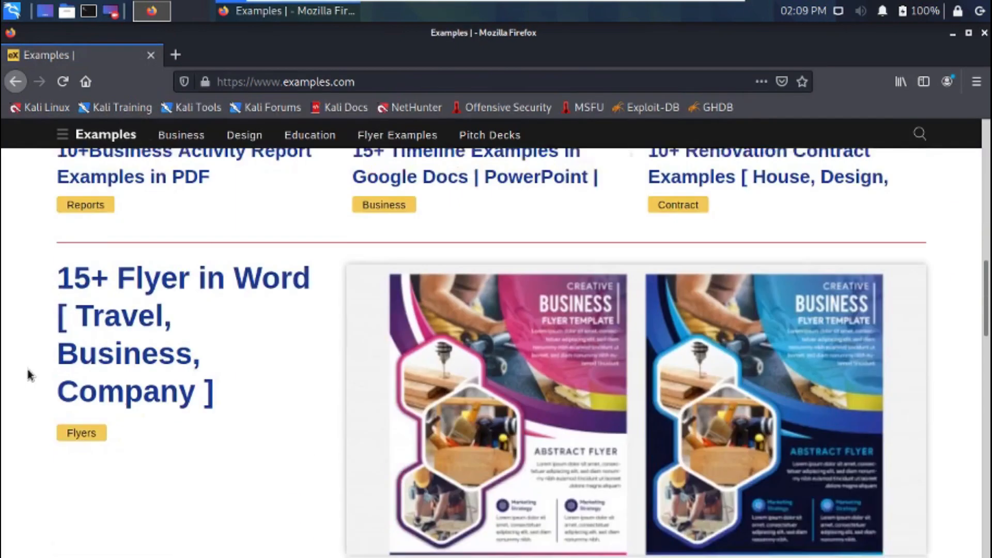
Step: Browse the examples.com homepage's flyer and report listings, then return to the address bar
{"action": "scroll", "scroll_direction": "up", "scroll_amount": 3}
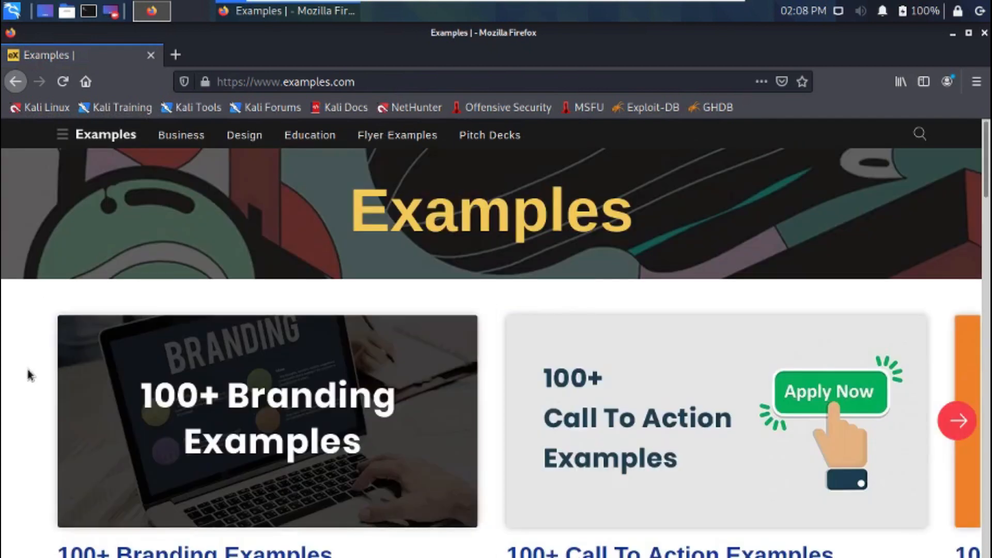
{"action": "scroll", "scroll_direction": "down", "scroll_amount": 3}
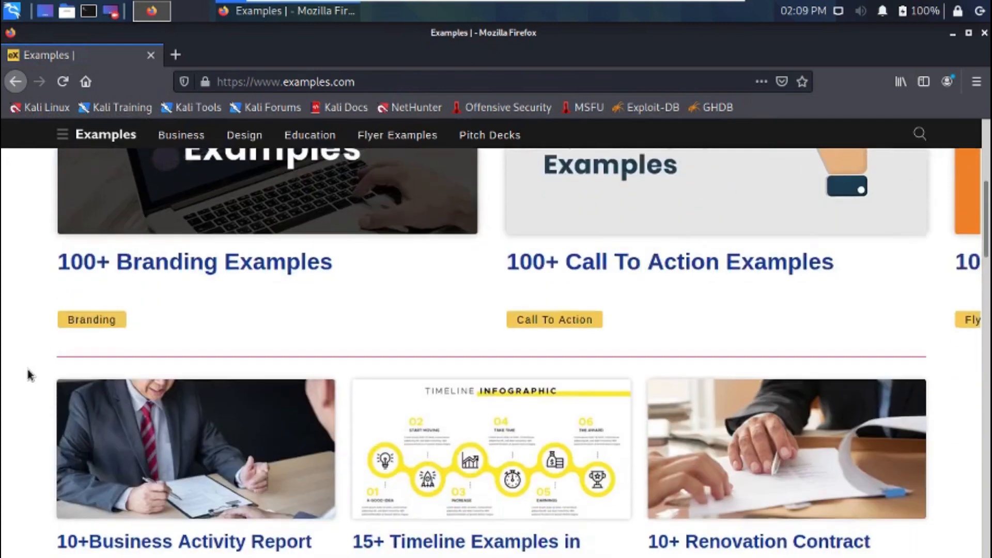
{"action": "scroll", "scroll_direction": "up", "scroll_amount": 3}
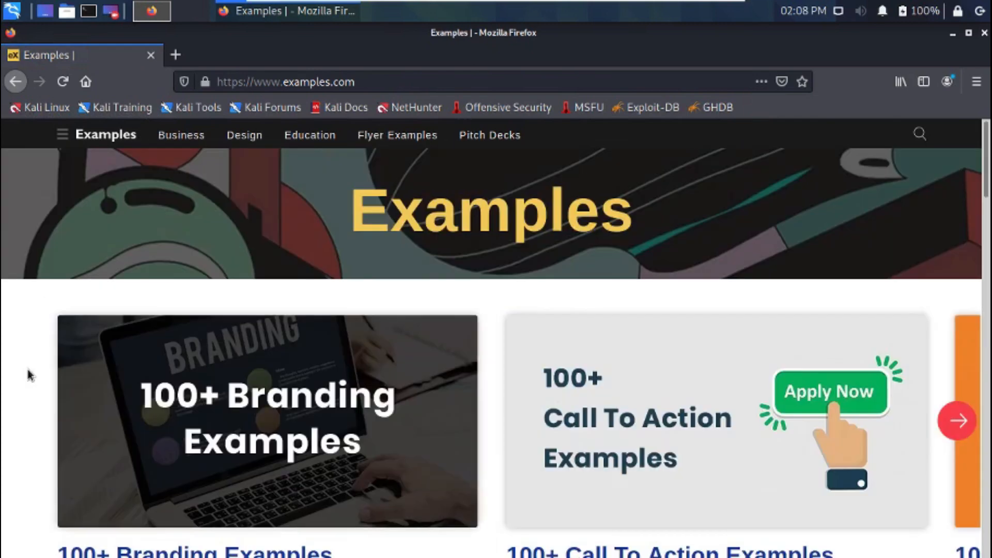
{"action": "scroll", "scroll_direction": "down", "scroll_amount": 3}
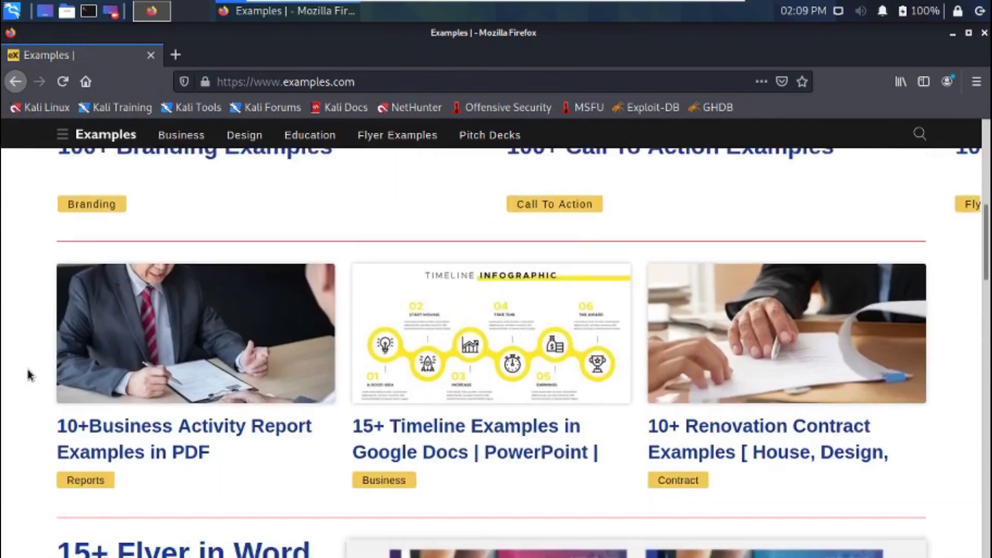
{"action": "scroll", "scroll_direction": "down", "scroll_amount": 3}
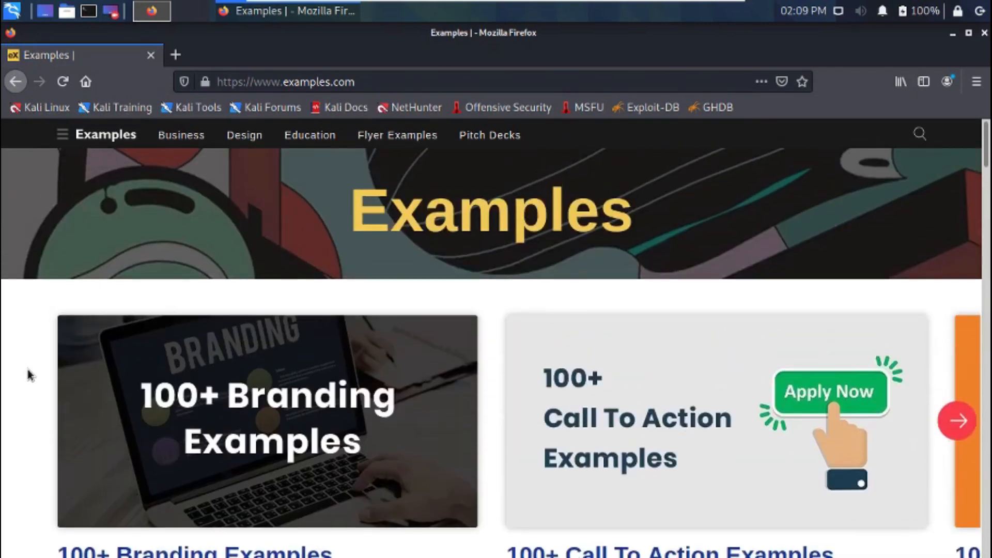
{"action": "left_click", "coordinate": [285, 82]}
{"action": "type", "text": "/robots.txt"}
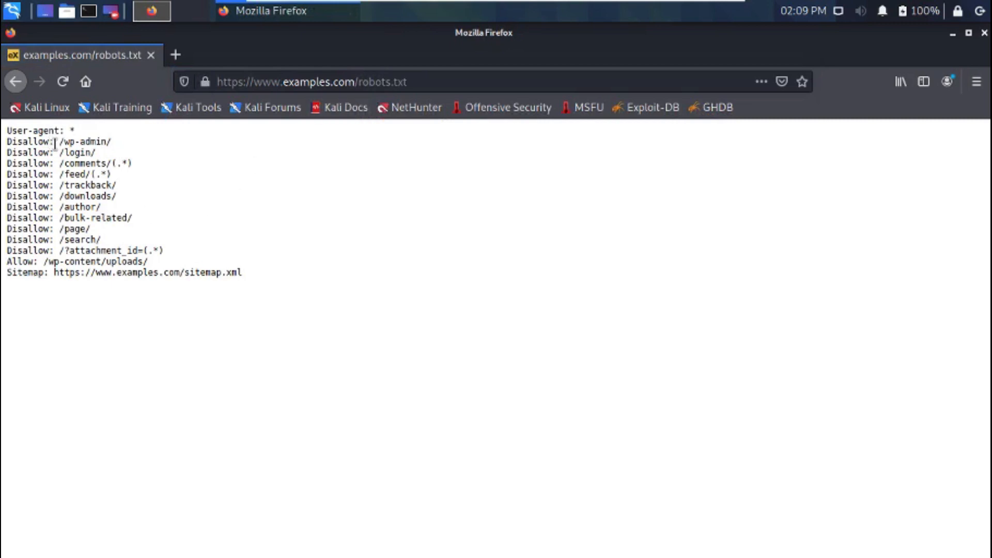
Step: Highlight the User-agent line and the Allow uploads rule in examples.com's robots.txt
{"action": "double_click", "coordinate": [30, 141]}
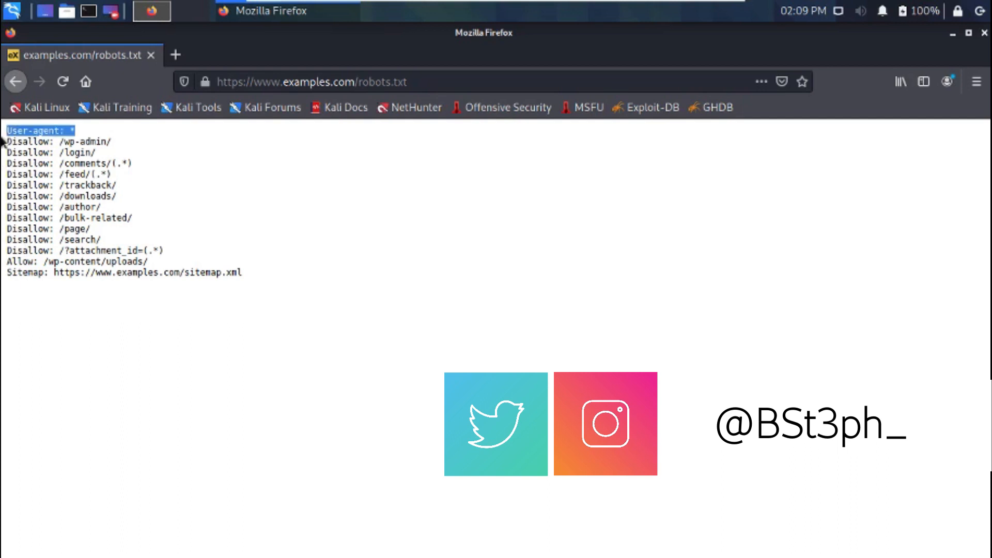
{"action": "mouse_move", "coordinate": [7, 171]}
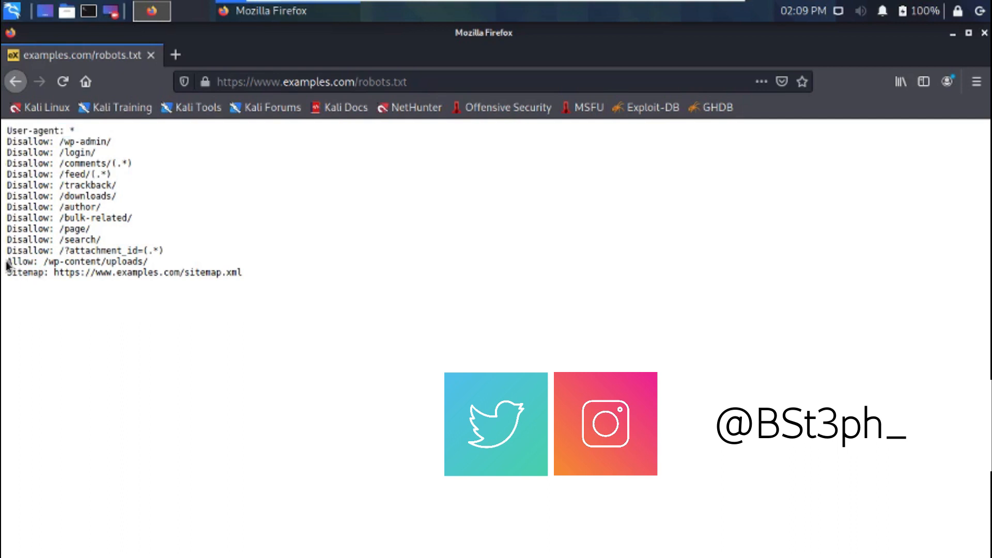
{"action": "double_click", "coordinate": [24, 261]}
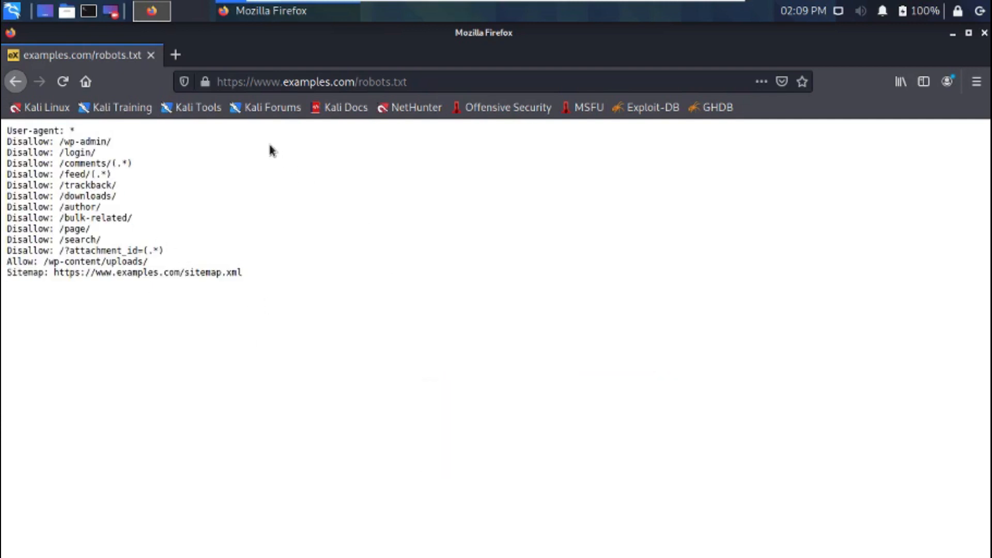
{"action": "mouse_move", "coordinate": [410, 238]}
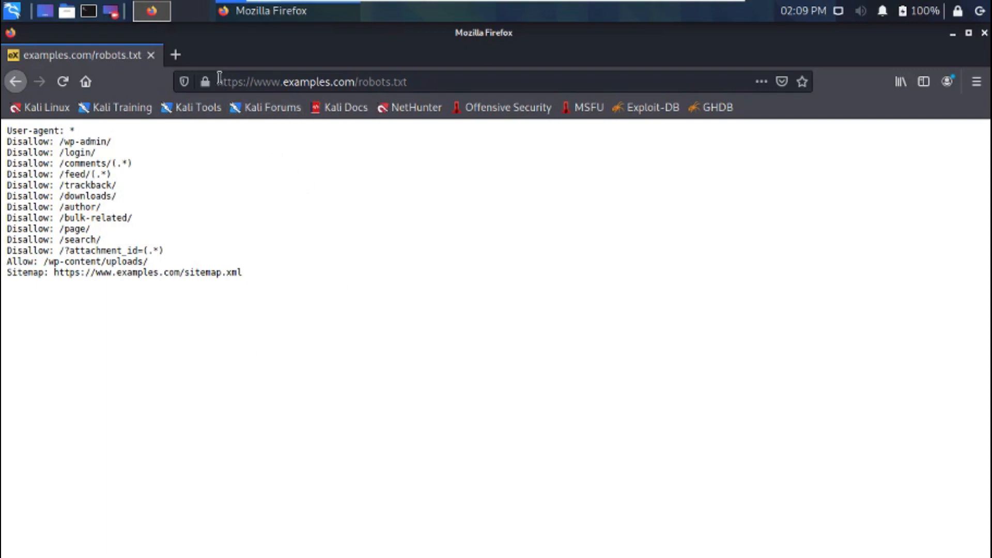
{"action": "mouse_move", "coordinate": [289, 168]}
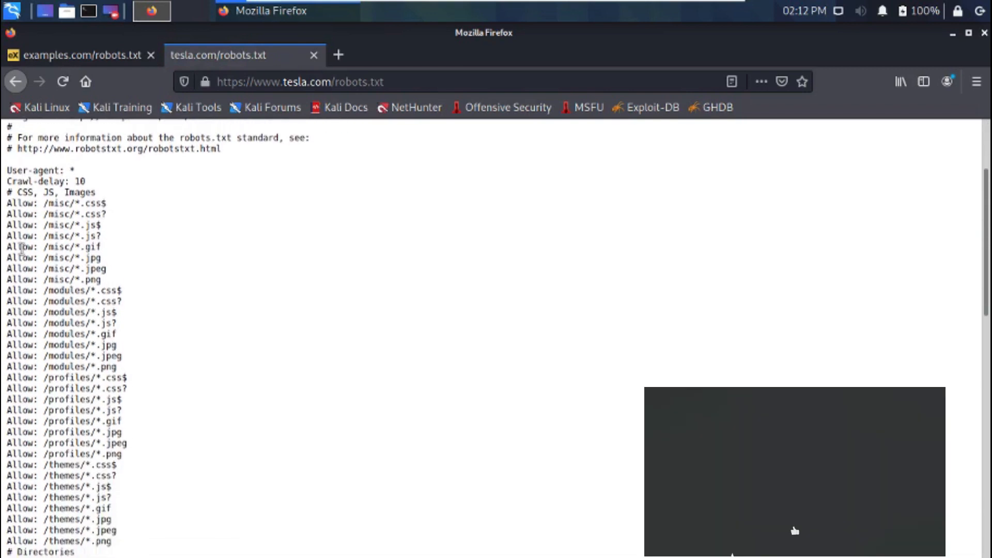
Step: Scroll through tesla.com's Allow and Disallow rules and back up to its comment header
{"action": "scroll", "scroll_direction": "down", "scroll_amount": 3}
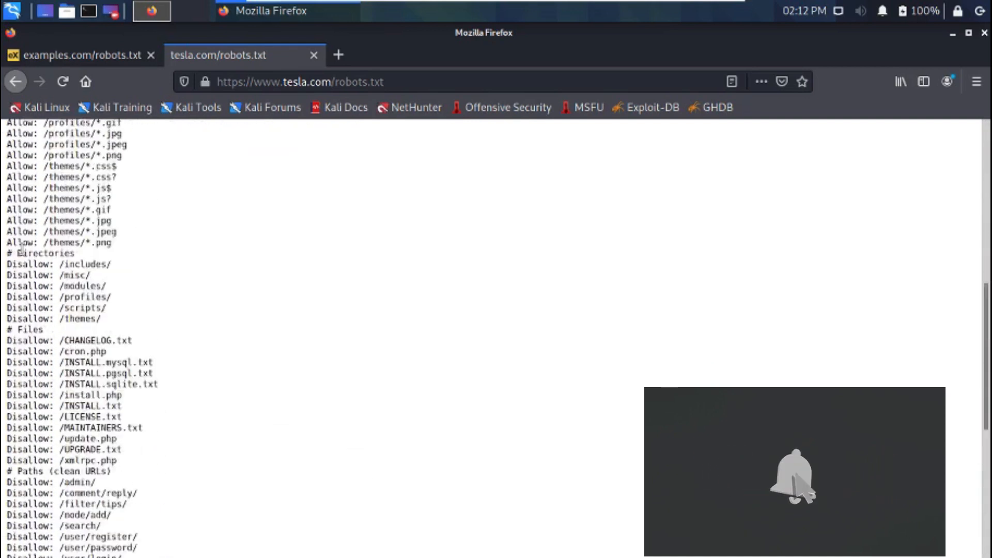
{"action": "scroll", "scroll_direction": "up", "scroll_amount": 3}
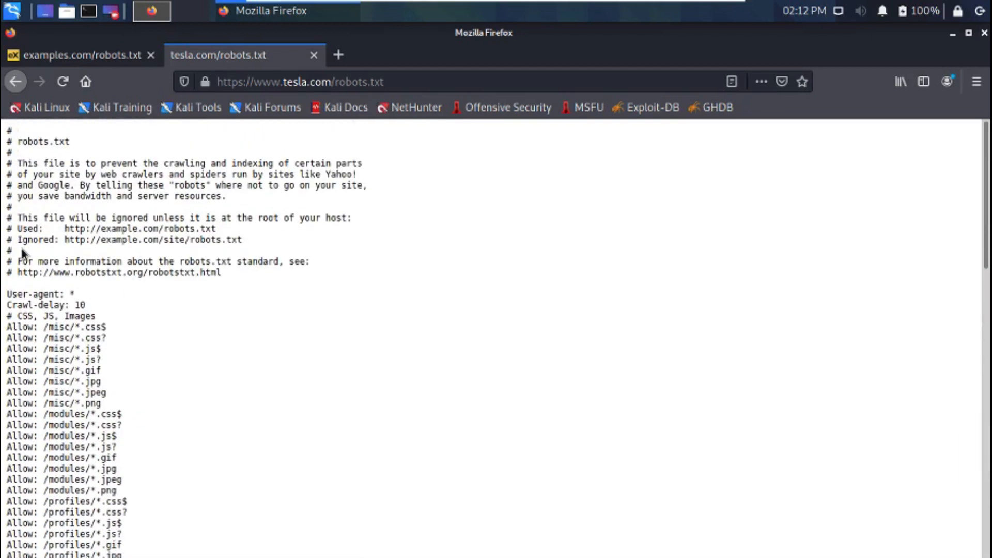
{"action": "mouse_move", "coordinate": [124, 361]}
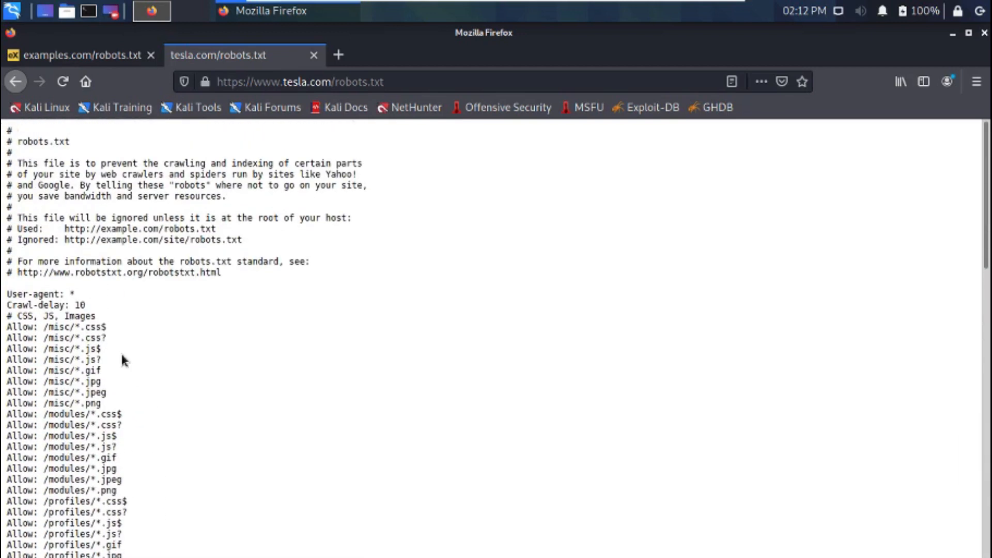